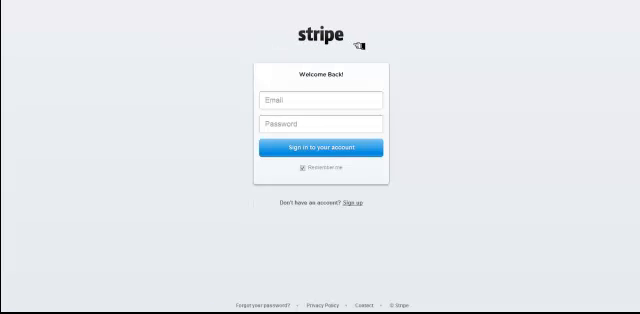
mouse_move(466, 107)
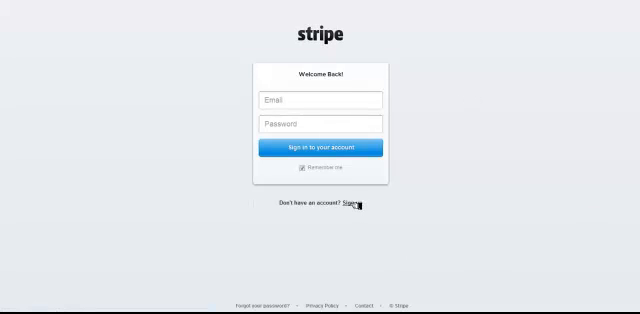
Open the Stripe sign-up form for a new account from the sign-in page
left_click(354, 207)
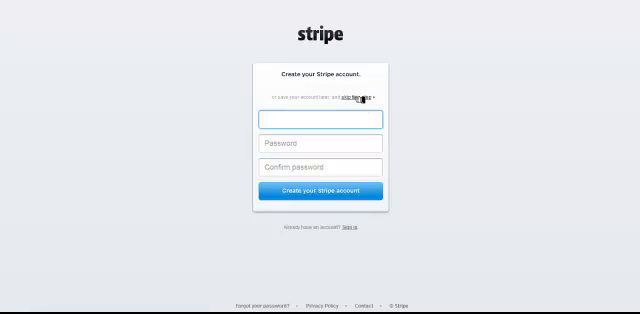
Skip entering email and password to reach the test-mode dashboard overview
left_click(317, 191)
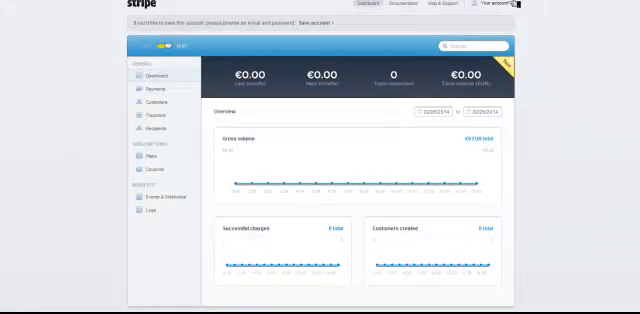
Open Account Settings from 'Your account' and show the API Keys tab
left_click(503, 7)
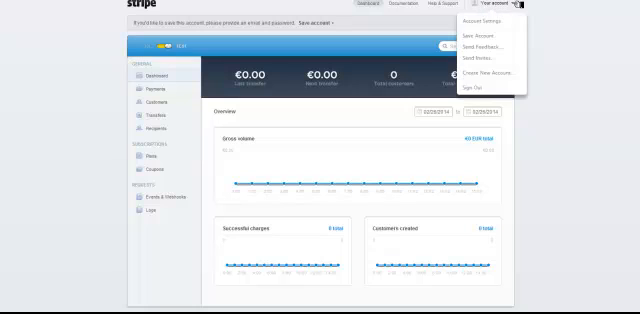
mouse_move(490, 20)
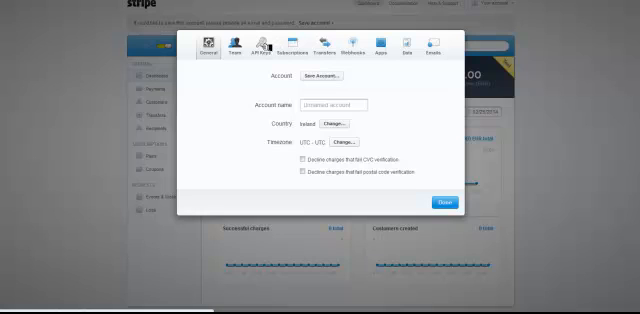
left_click(262, 48)
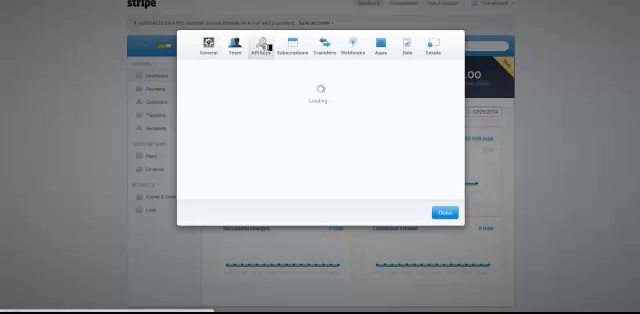